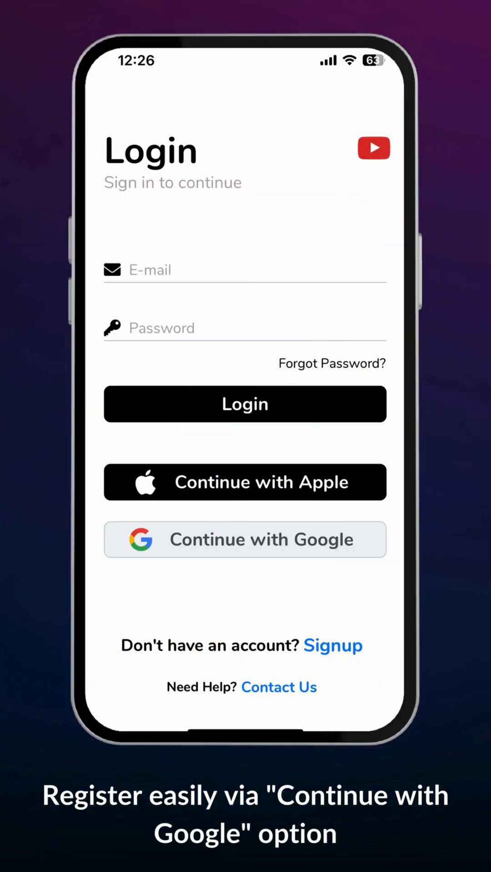
Start Google sign-in and pick the Google account to continue.
{"action": "left_click", "coordinate": [245, 540]}
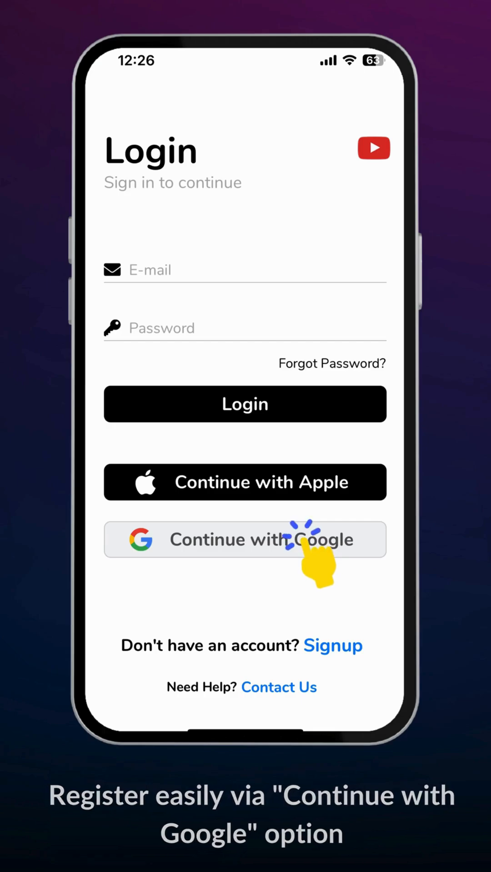
{"action": "left_click", "coordinate": [244, 539]}
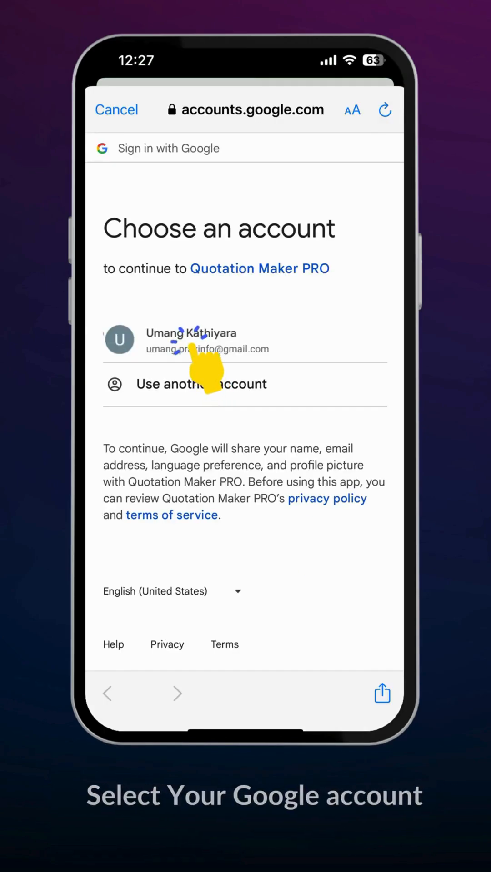
Continue with the chosen account, review Business & Bank Info and save the details.
{"action": "left_click", "coordinate": [191, 339]}
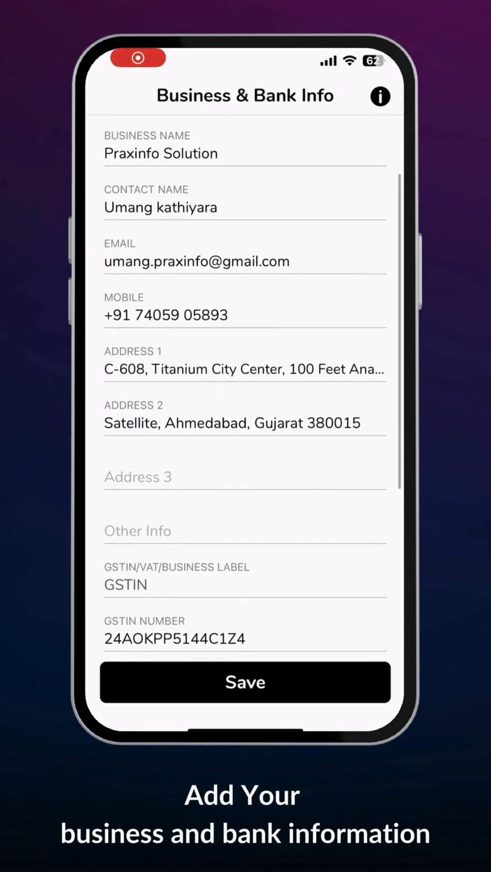
{"action": "scroll", "scroll_direction": "down", "scroll_amount": 3}
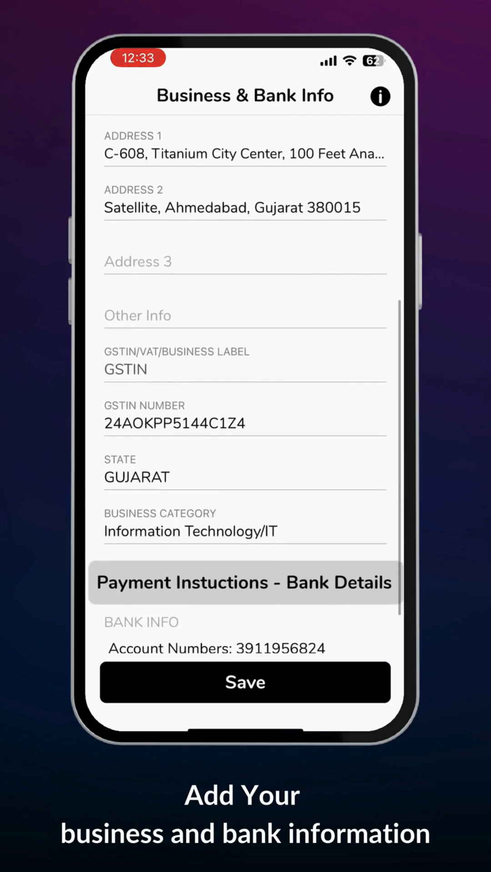
{"action": "scroll", "scroll_direction": "down", "scroll_amount": 3}
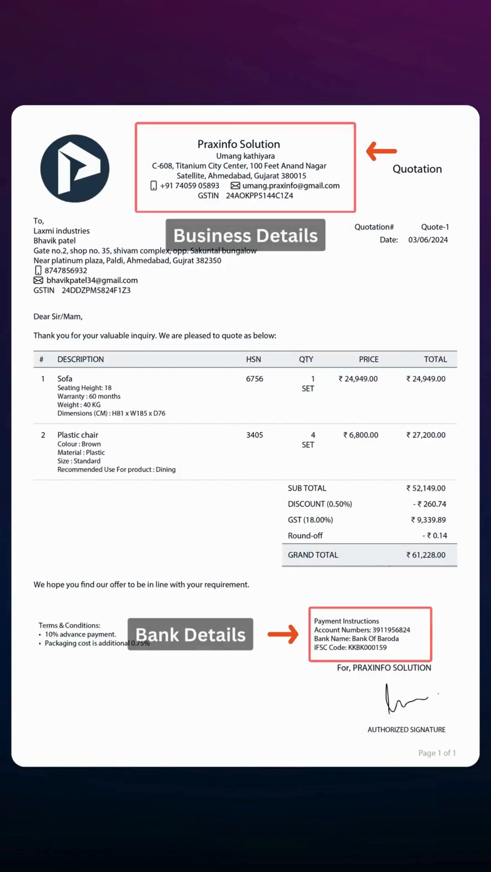
{"action": "left_click", "coordinate": [245, 682]}
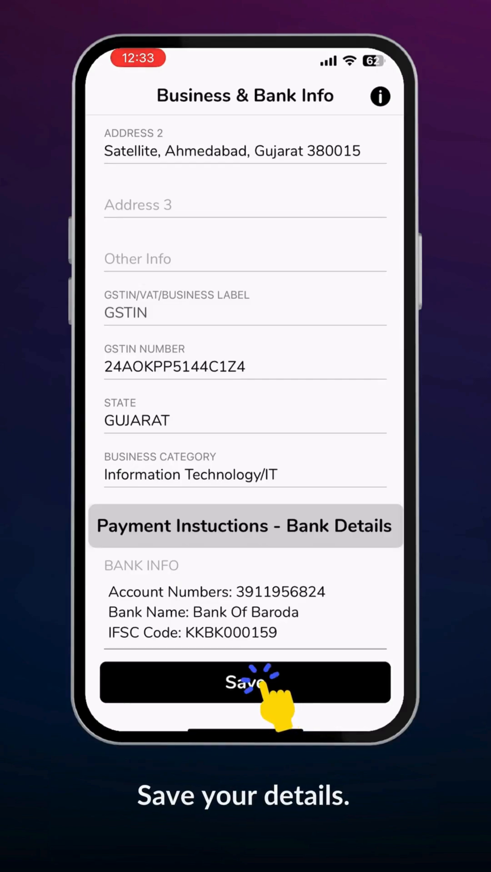
{"action": "left_click", "coordinate": [245, 682]}
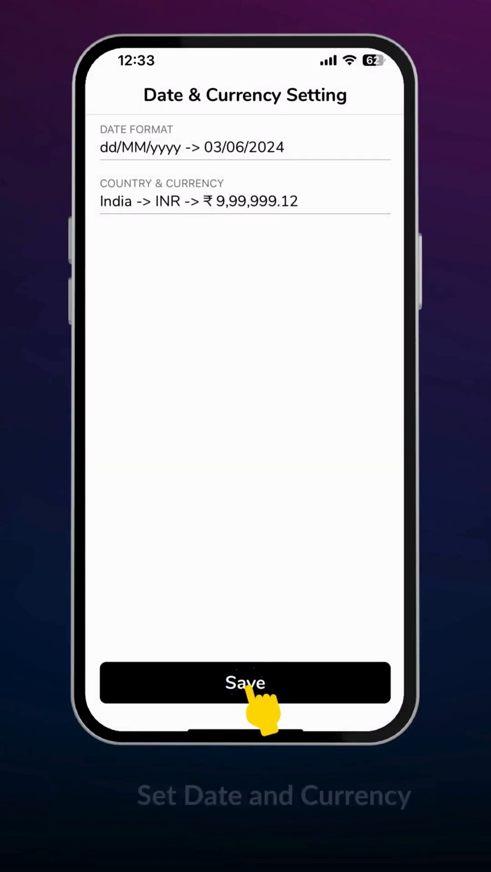
Confirm date and currency, add logo and signature to the business profile, and update it.
{"action": "left_click", "coordinate": [244, 682]}
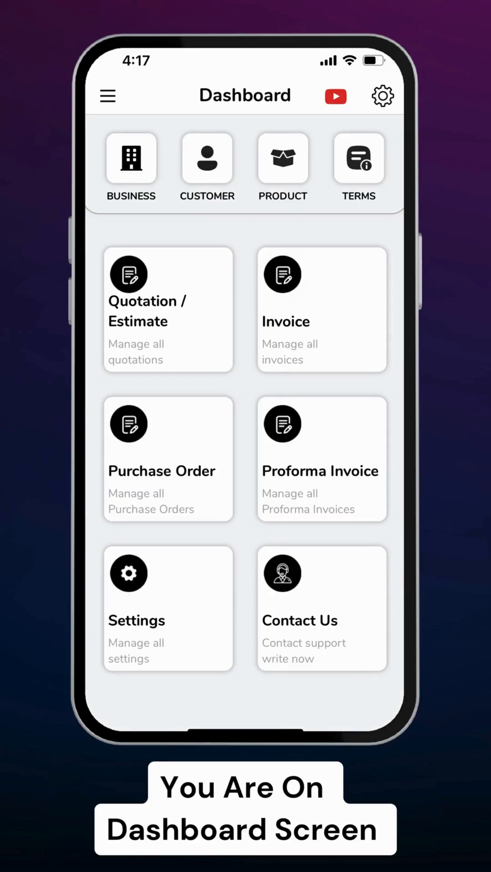
{"action": "left_click", "coordinate": [131, 158]}
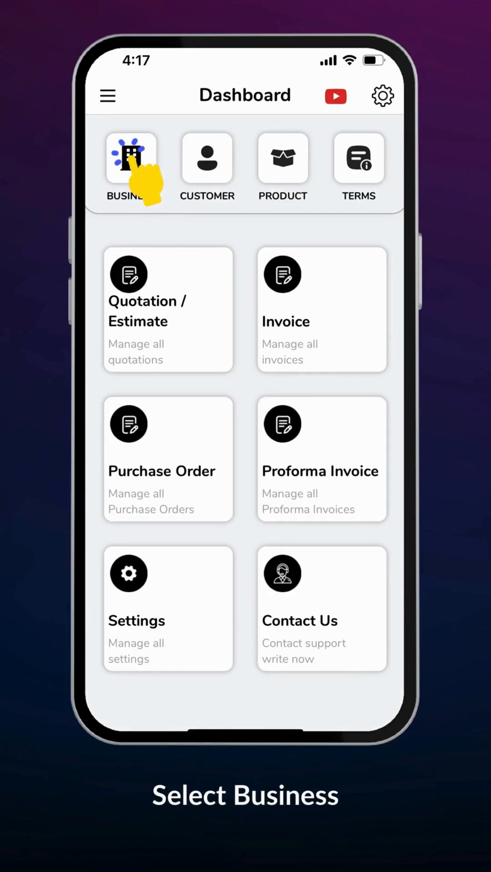
{"action": "left_click", "coordinate": [131, 158]}
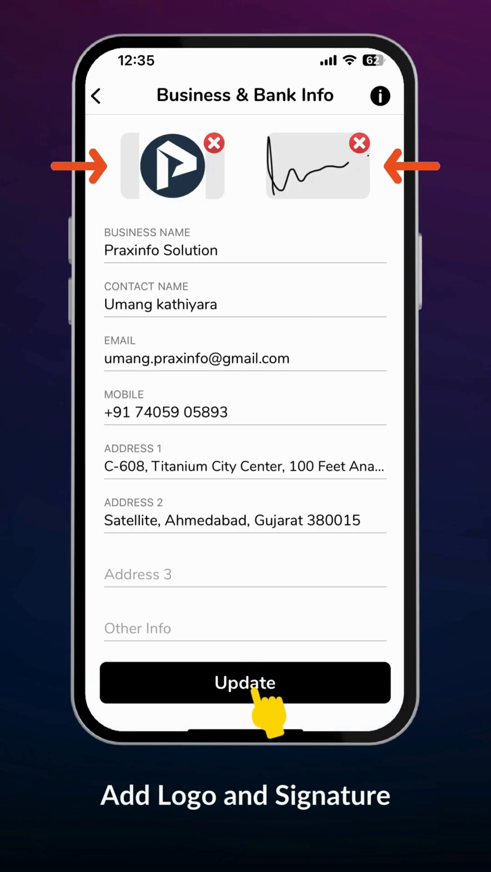
{"action": "left_click", "coordinate": [244, 684]}
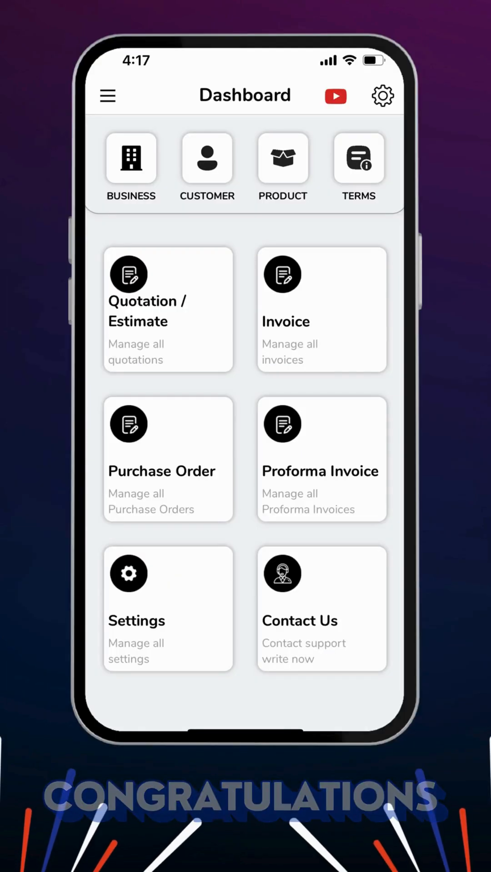
{"action": "left_click", "coordinate": [167, 308]}
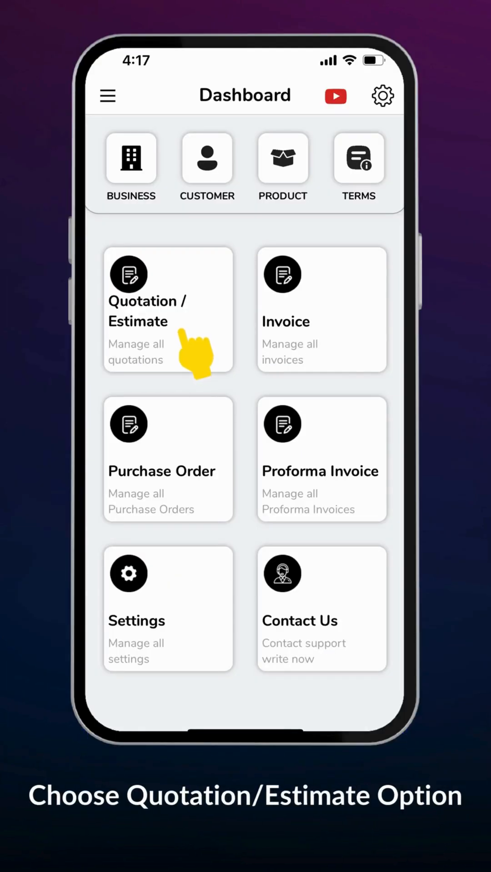
Start a new quotation and choose who it is addressed to.
{"action": "left_click", "coordinate": [167, 312]}
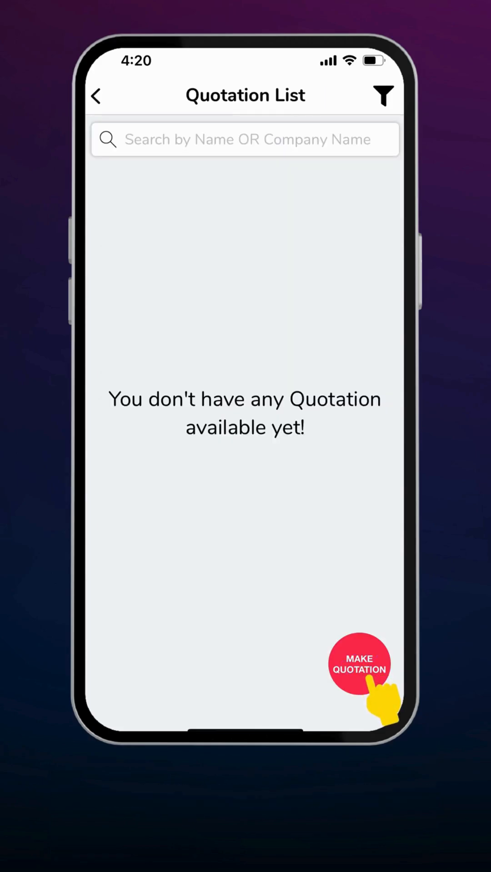
{"action": "left_click", "coordinate": [359, 662]}
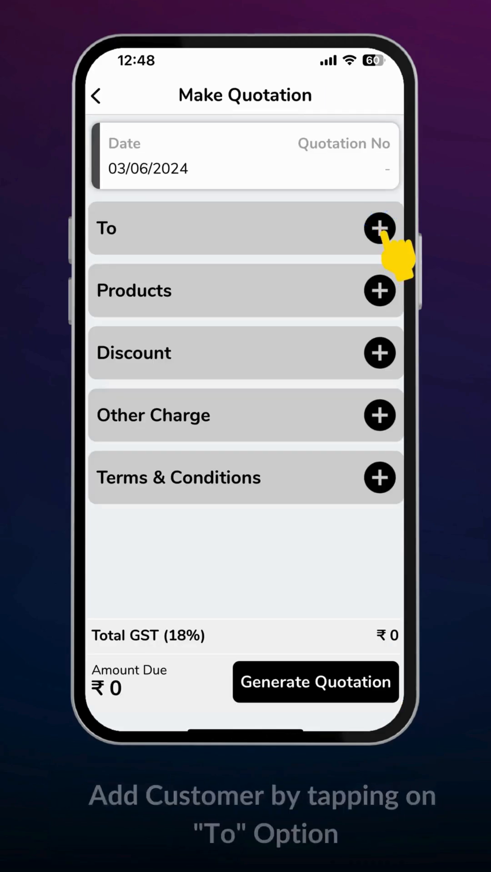
{"action": "left_click", "coordinate": [380, 228]}
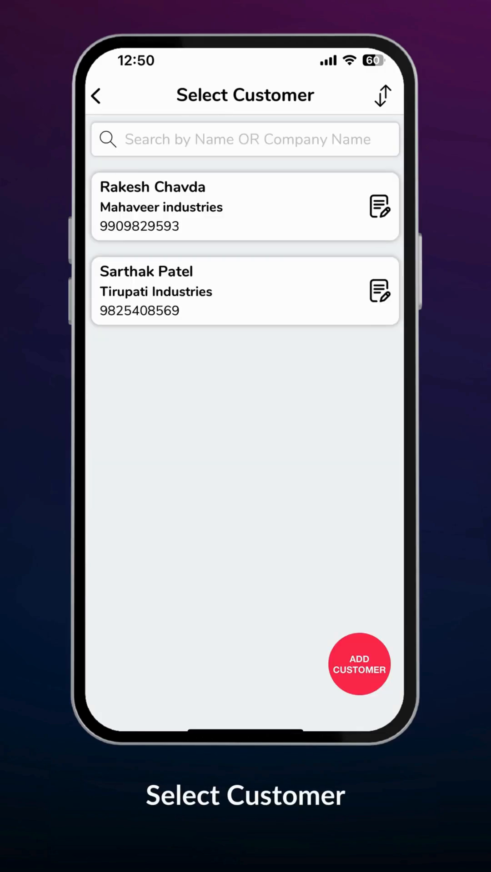
Add a new Laxmi industries customer and save it as the quotation recipient.
{"action": "left_click", "coordinate": [358, 664]}
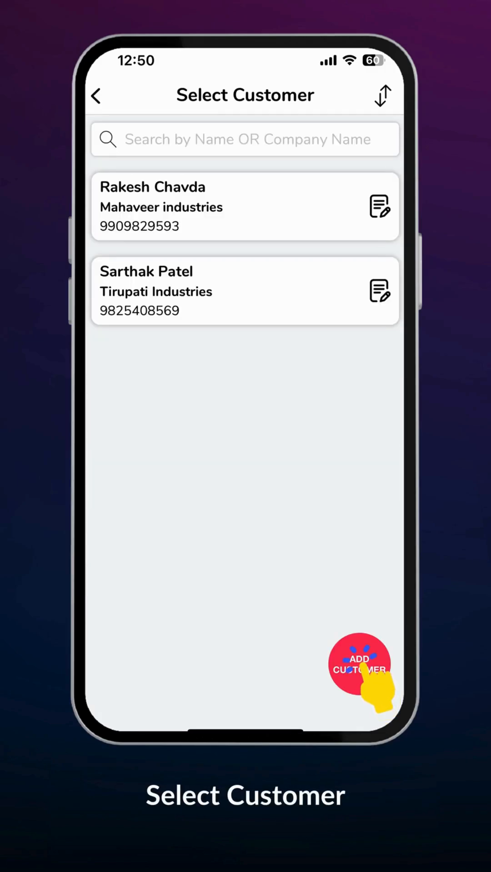
{"action": "left_click", "coordinate": [358, 665]}
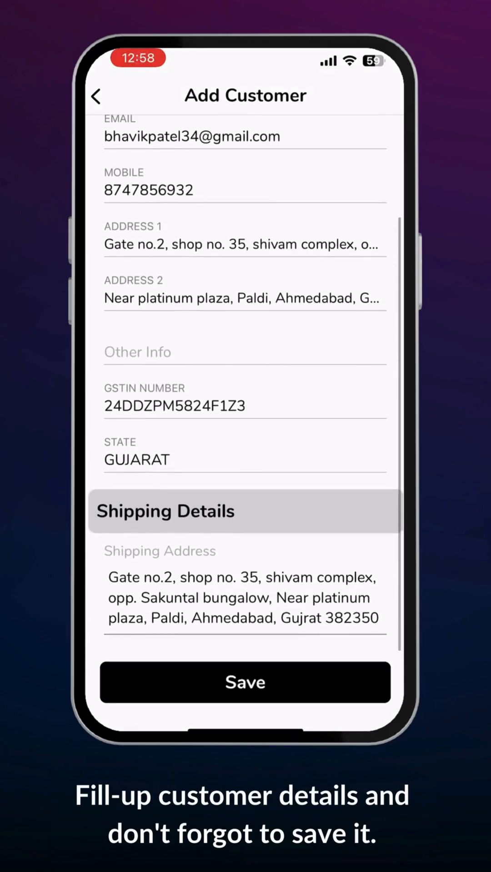
{"action": "left_click", "coordinate": [244, 683]}
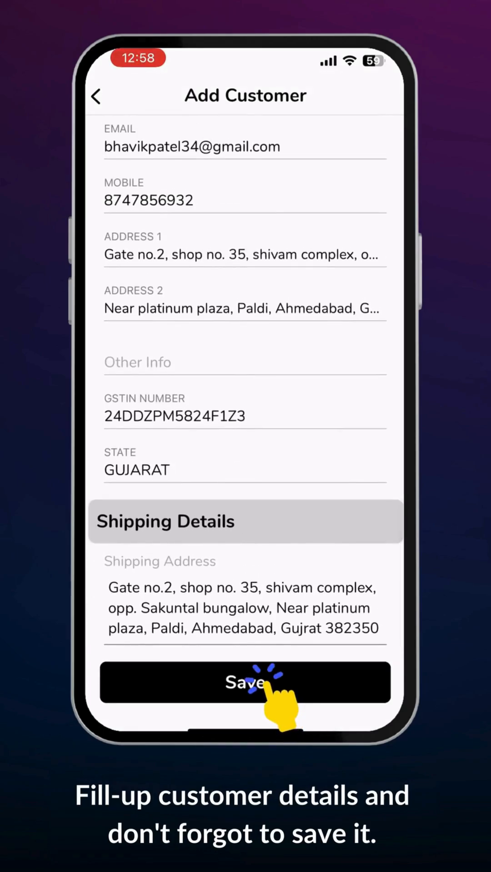
{"action": "left_click", "coordinate": [245, 683]}
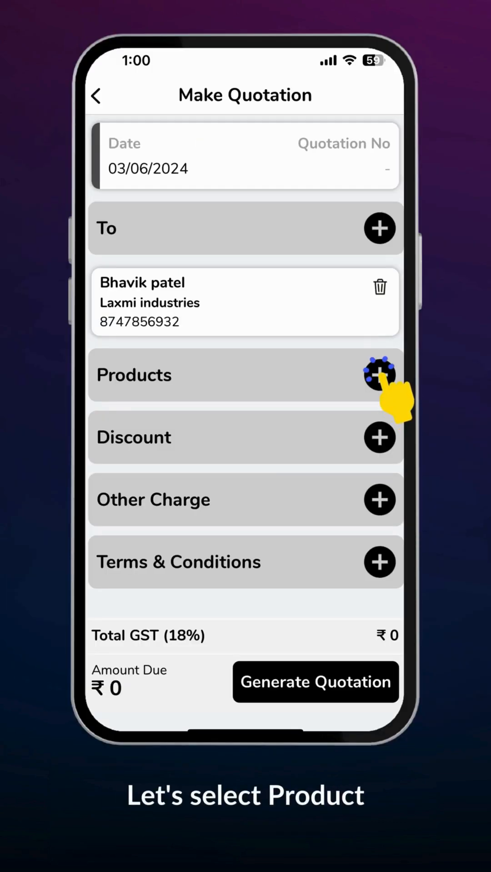
Create a new Sofa product, save it and add it to the quotation.
{"action": "left_click", "coordinate": [380, 376]}
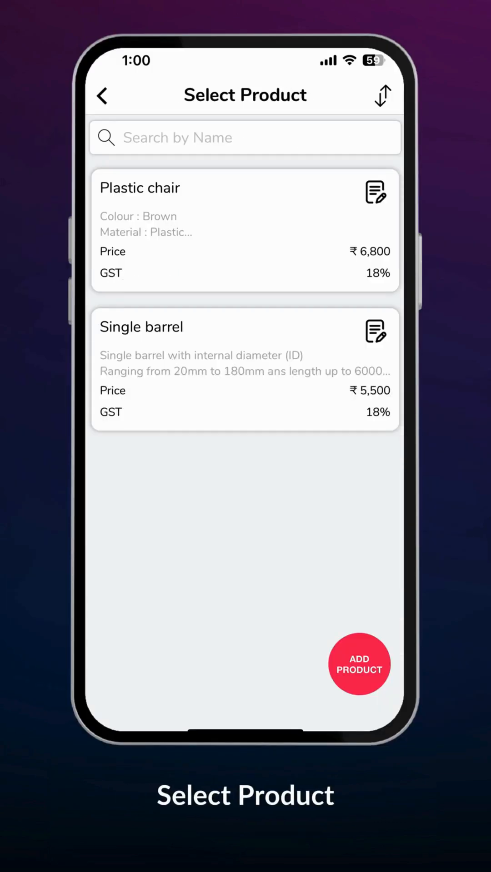
{"action": "left_click", "coordinate": [359, 663]}
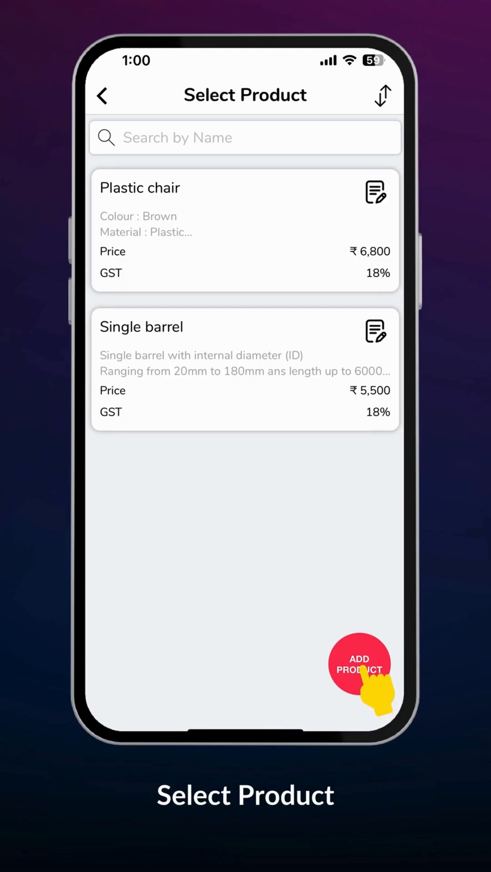
{"action": "left_click", "coordinate": [359, 665]}
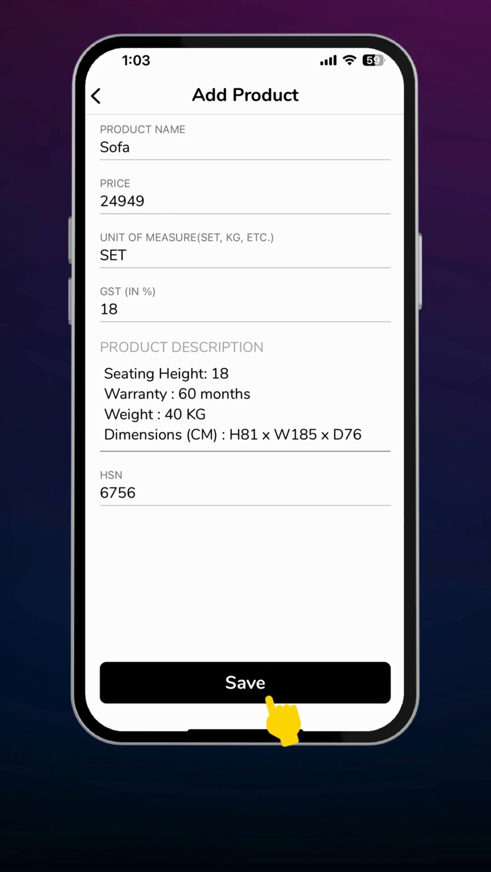
{"action": "left_click", "coordinate": [245, 682]}
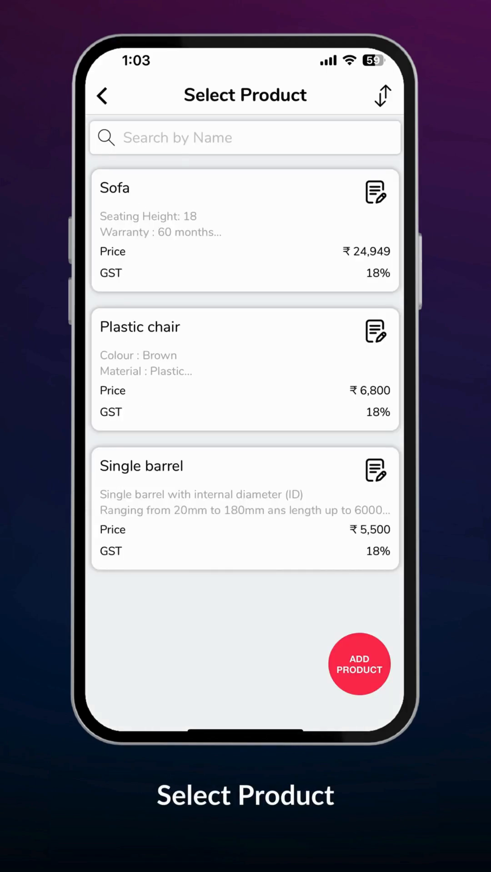
{"action": "left_click", "coordinate": [256, 245]}
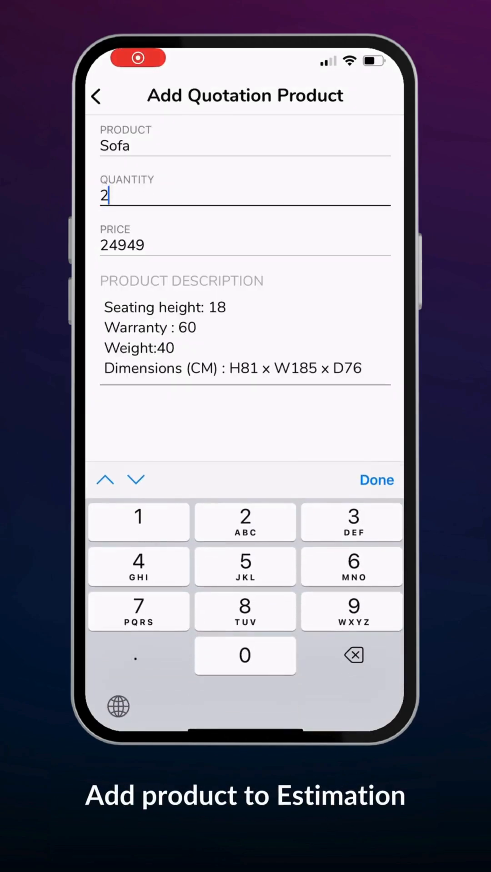
{"action": "left_click", "coordinate": [376, 480]}
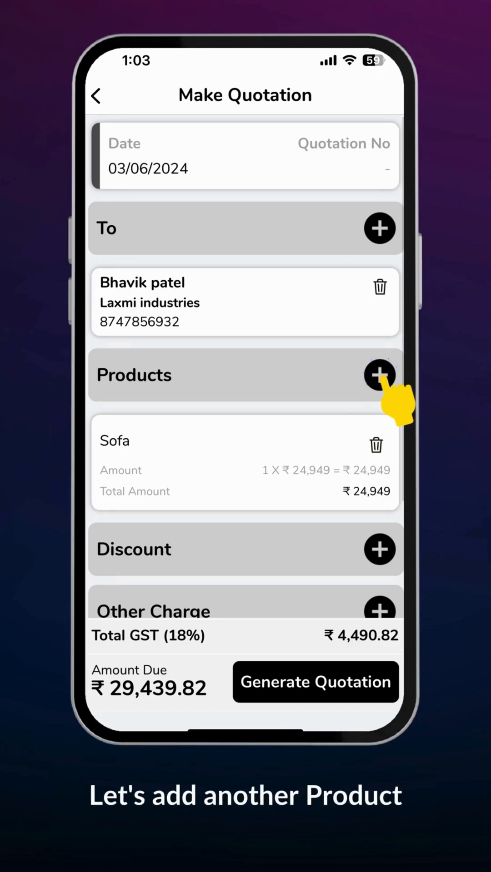
Add four Plastic chairs to the quotation.
{"action": "left_click", "coordinate": [379, 376]}
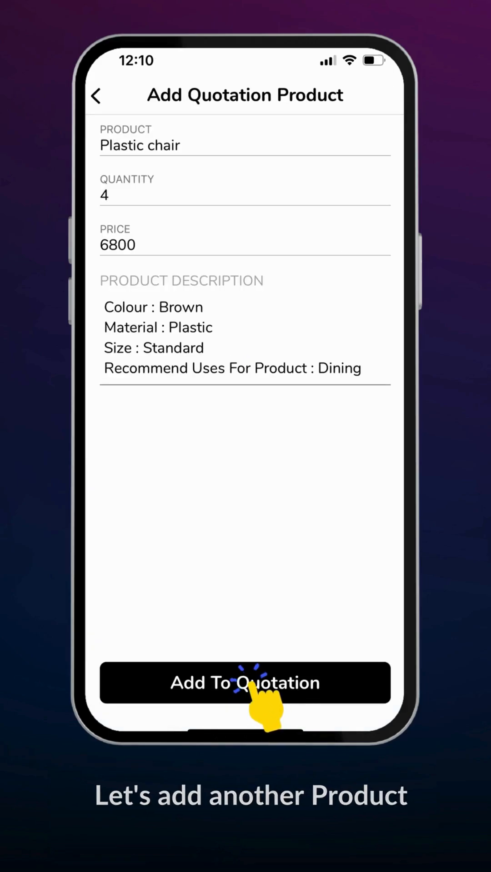
{"action": "left_click", "coordinate": [245, 682]}
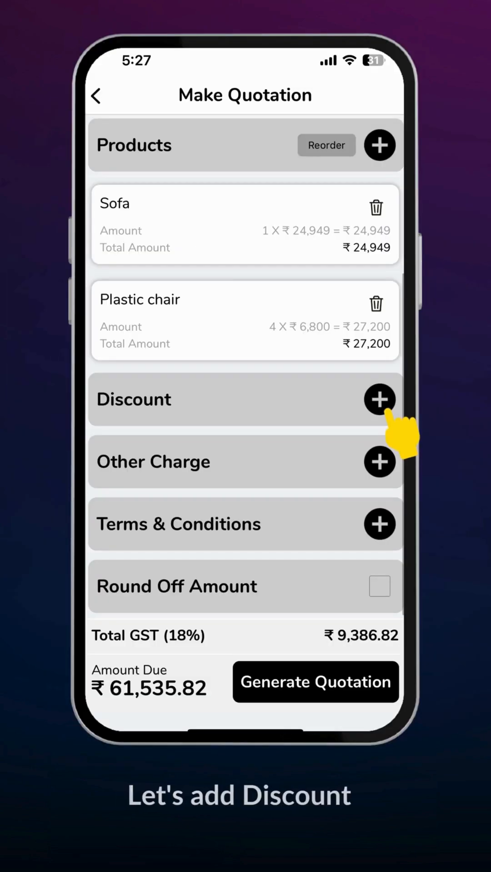
Apply a Percentage discount of 0.5 to the quotation.
{"action": "left_click", "coordinate": [380, 399]}
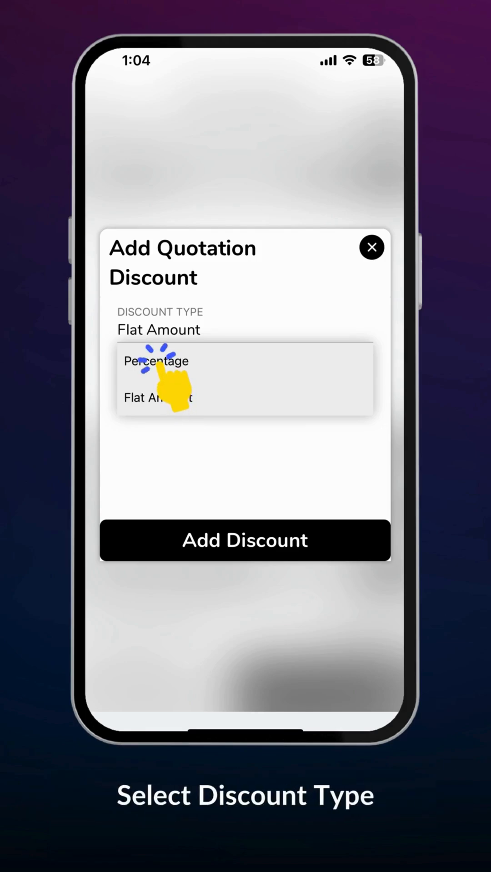
{"action": "left_click", "coordinate": [156, 361]}
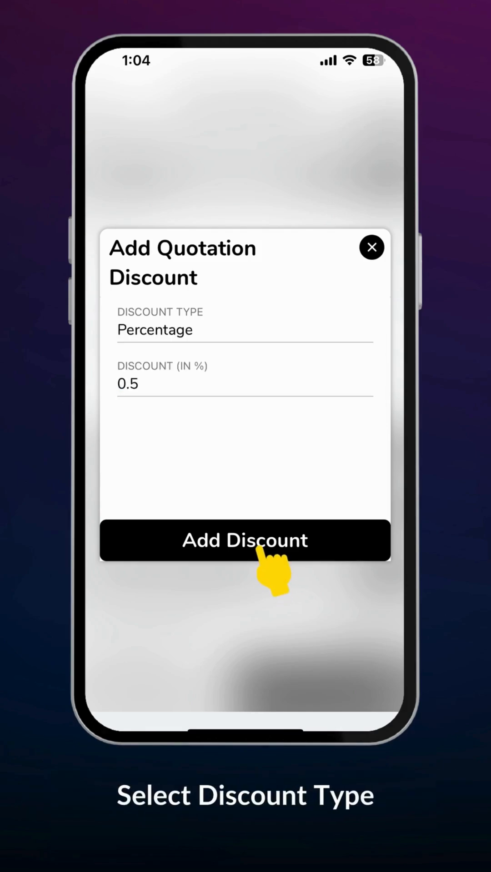
{"action": "left_click", "coordinate": [245, 540]}
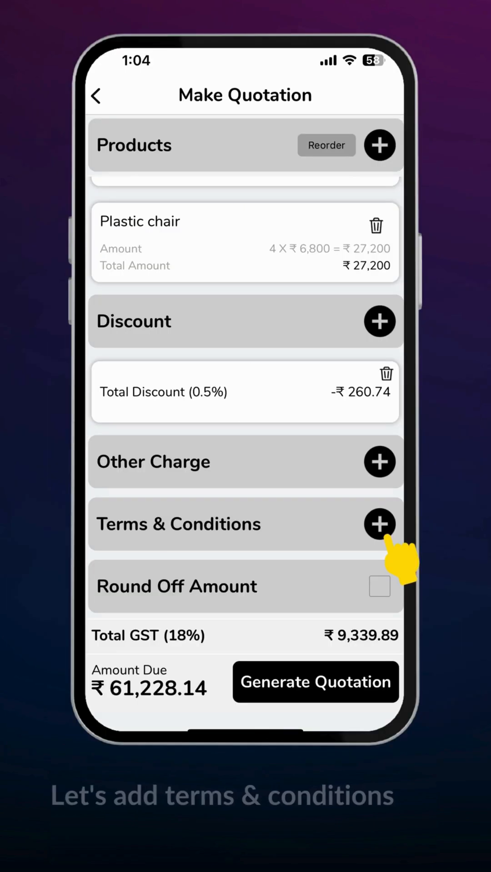
Create the '10% advance payment.' term, select all terms and attach them to the quotation.
{"action": "left_click", "coordinate": [380, 525]}
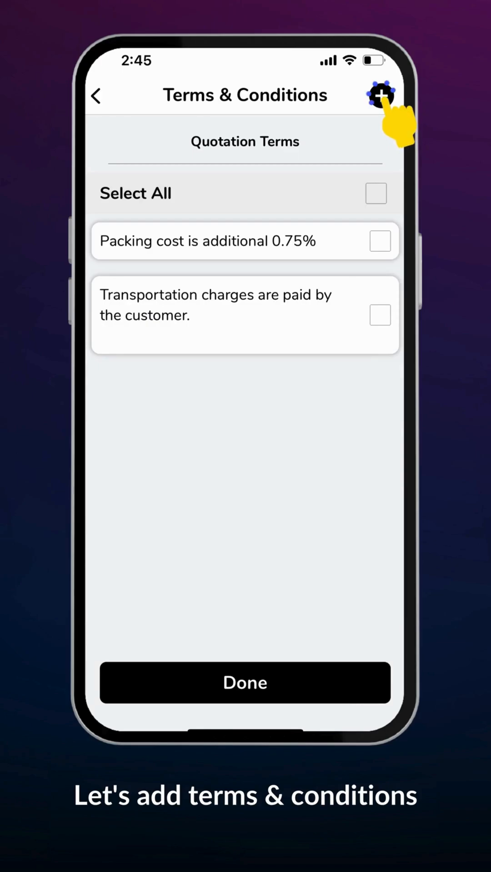
{"action": "left_click", "coordinate": [379, 95]}
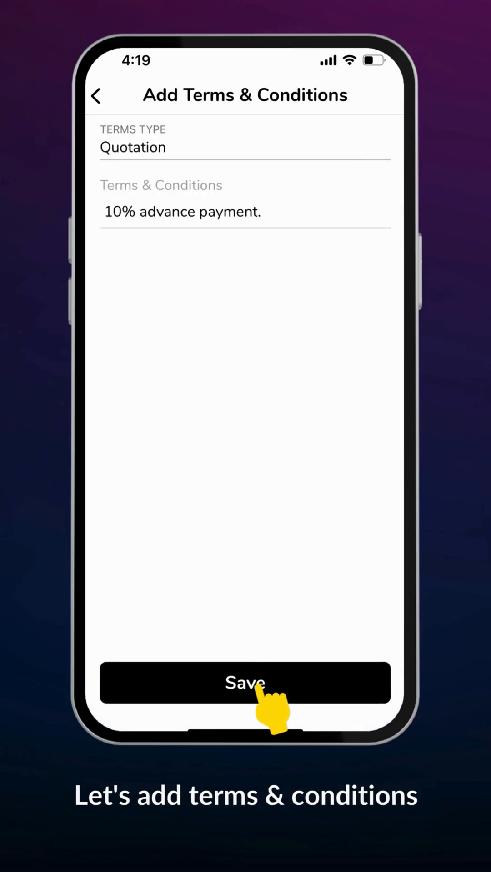
{"action": "left_click", "coordinate": [244, 682]}
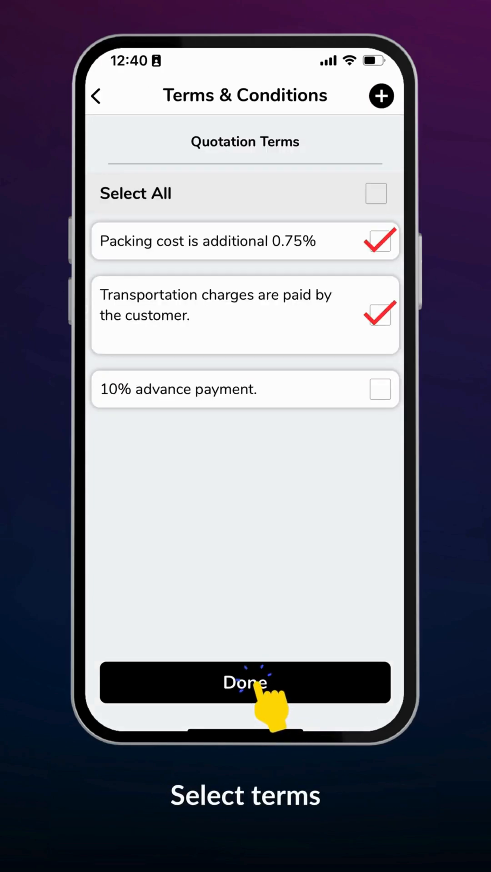
{"action": "left_click", "coordinate": [376, 193]}
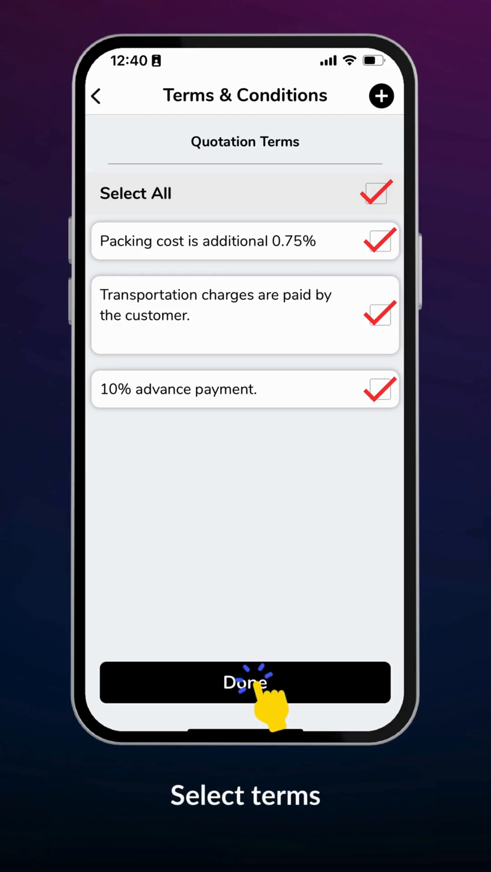
{"action": "left_click", "coordinate": [244, 682]}
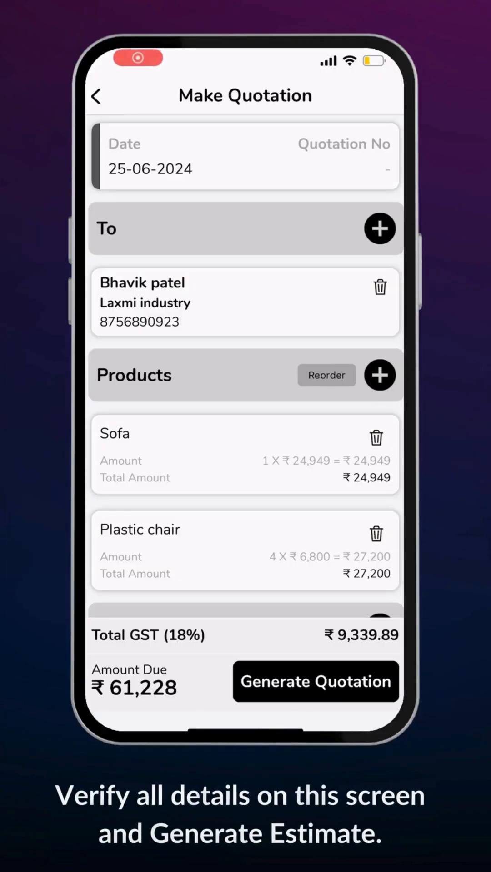
Review the quotation, generate its PDF and bring up the share sheet for WhatsApp.
{"action": "scroll", "scroll_direction": "down", "scroll_amount": 3}
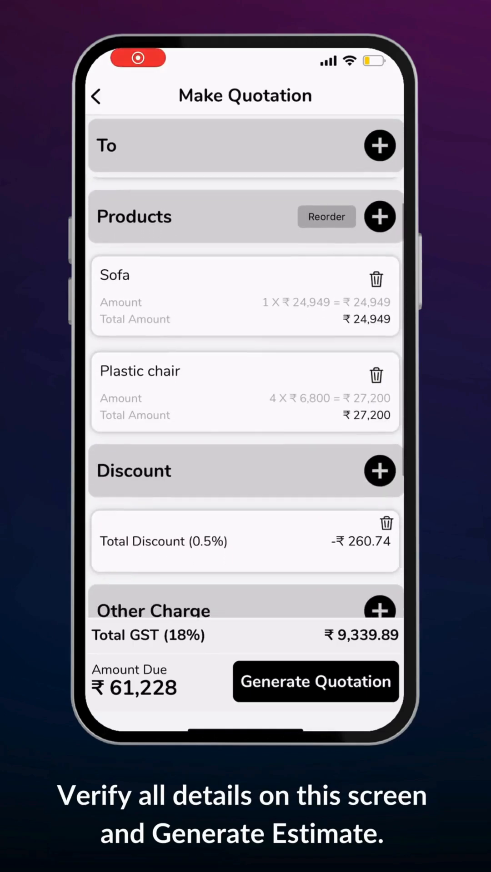
{"action": "scroll", "scroll_direction": "down", "scroll_amount": 3}
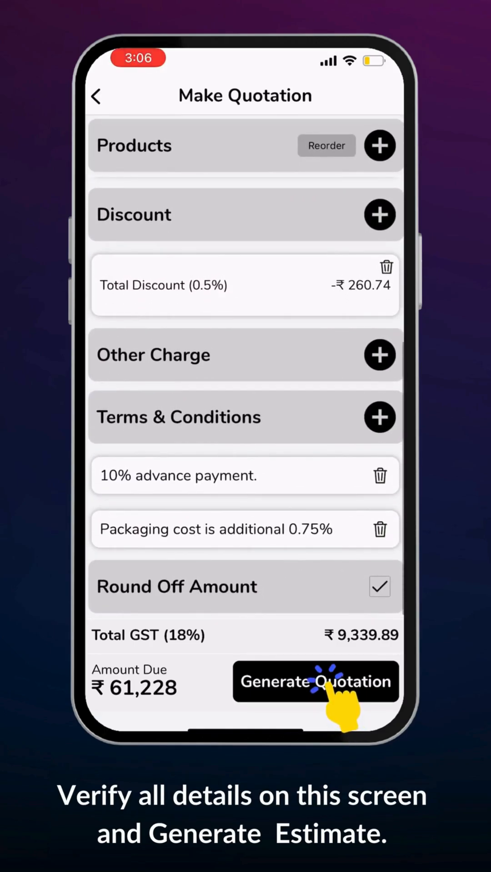
{"action": "left_click", "coordinate": [315, 681]}
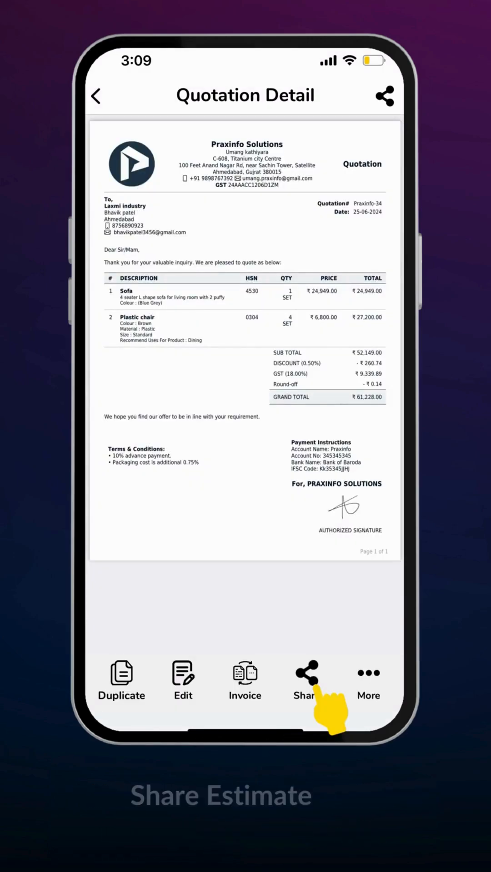
{"action": "left_click", "coordinate": [304, 679]}
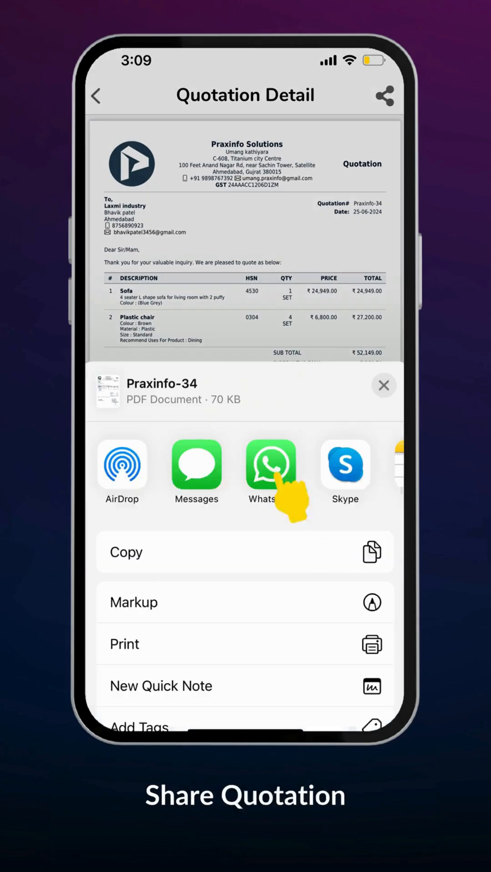